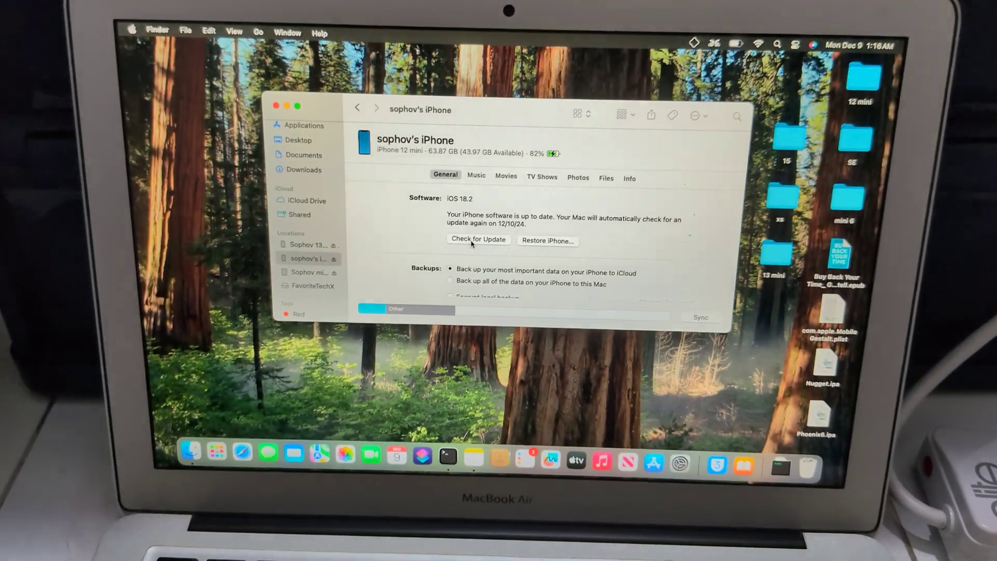
- Check the connected iPhone 12 mini for a newer software version, surfacing the iOS 18.2 offer
click(548, 241)
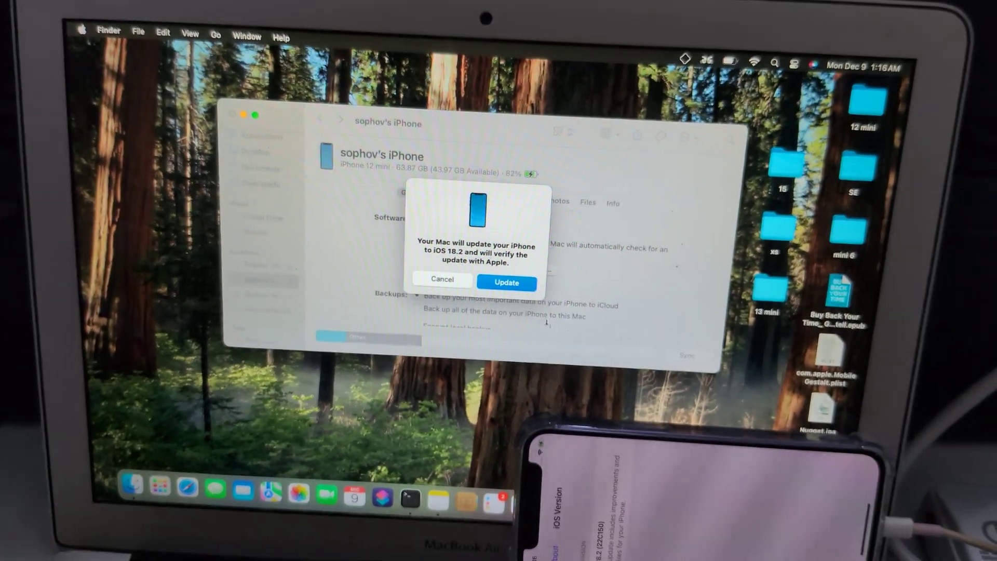
- Confirm the iOS 18.2 update and continue past the passcode notice so updating begins
click(507, 282)
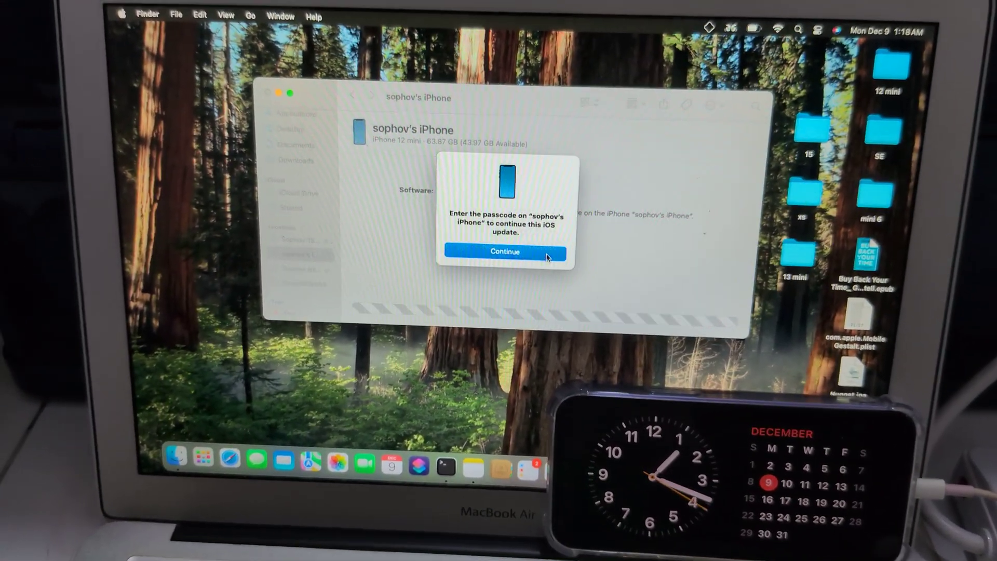
click(504, 251)
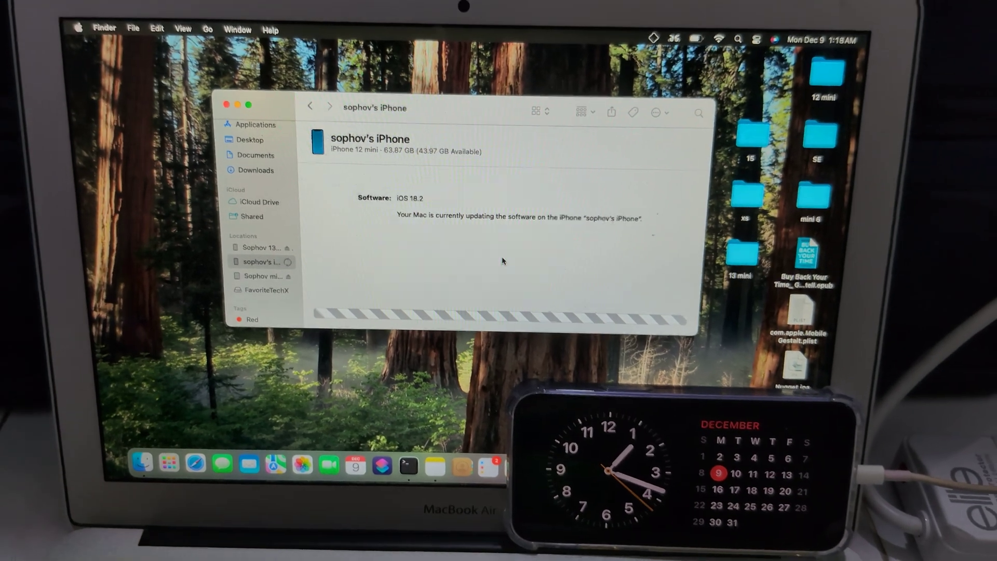